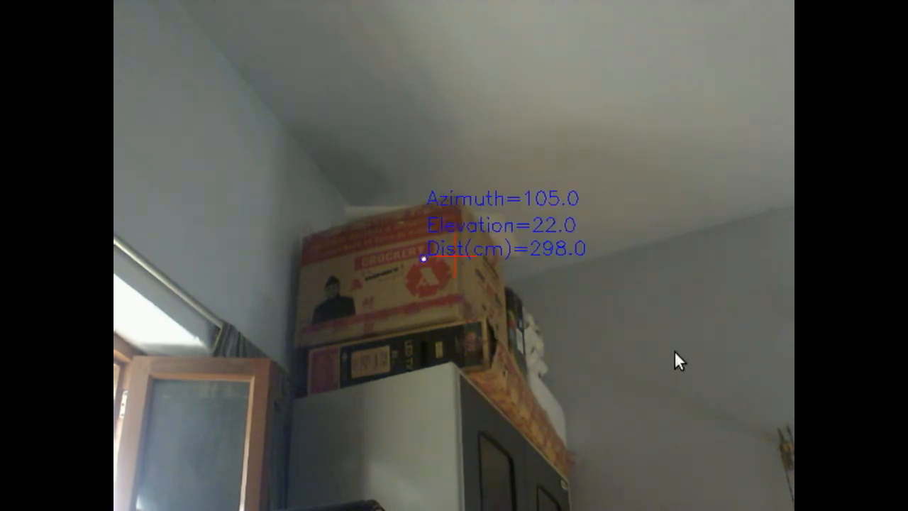
pyautogui.moveTo(664, 383)
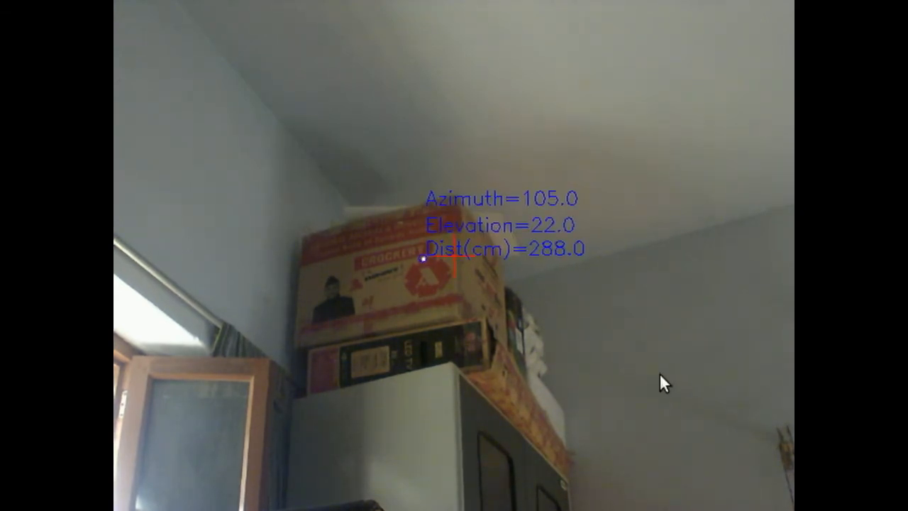